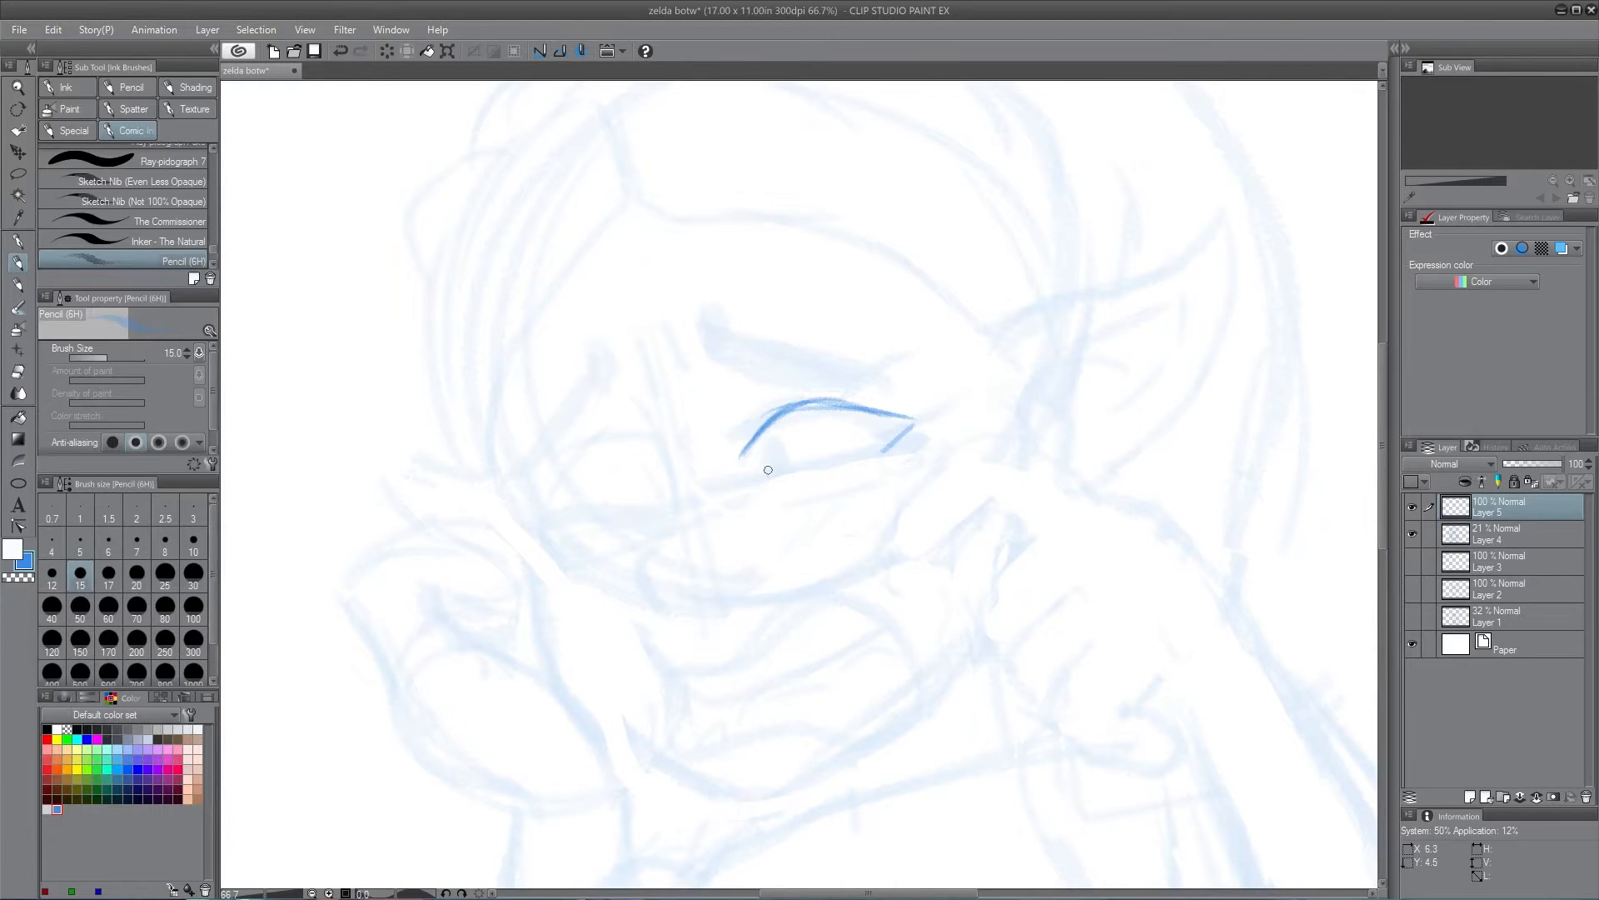
Sketch the upper eyelid and clean face, hand and collar lines in blue pencil on a new layer
{"action": "left_click_drag", "start_coordinate": [768, 470], "coordinate": [648, 401]}
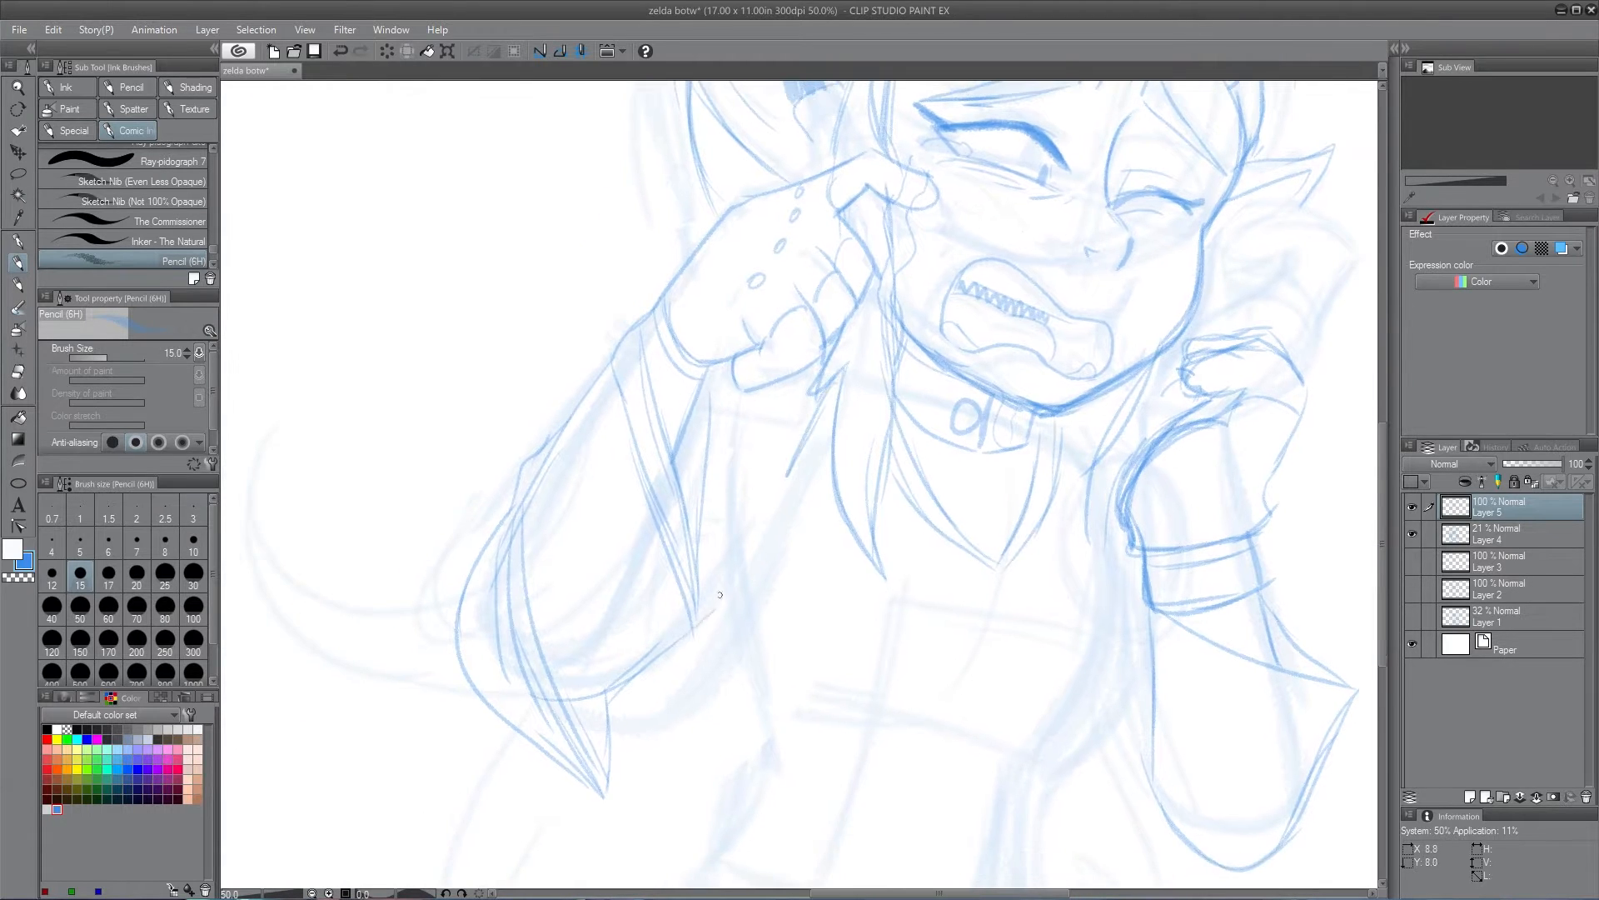
{"action": "left_click_drag", "start_coordinate": [720, 595], "coordinate": [1061, 590]}
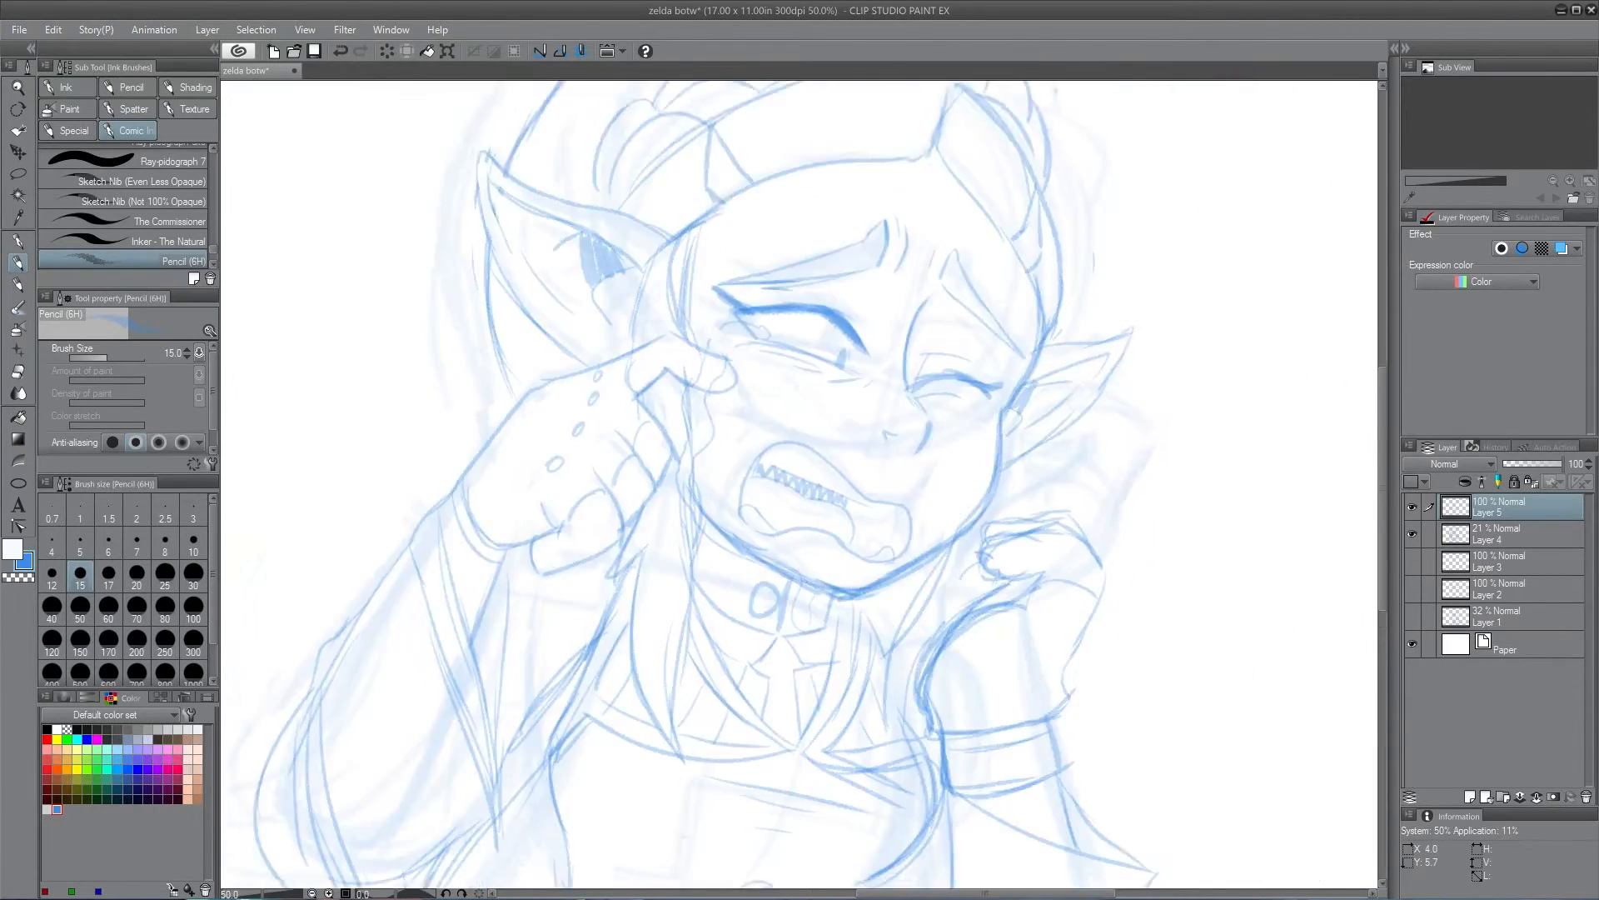
Ink the hair, head and brow outlines in black with the Inker pen on a new layer
{"action": "scroll", "scroll_direction": "down", "scroll_amount": 3}
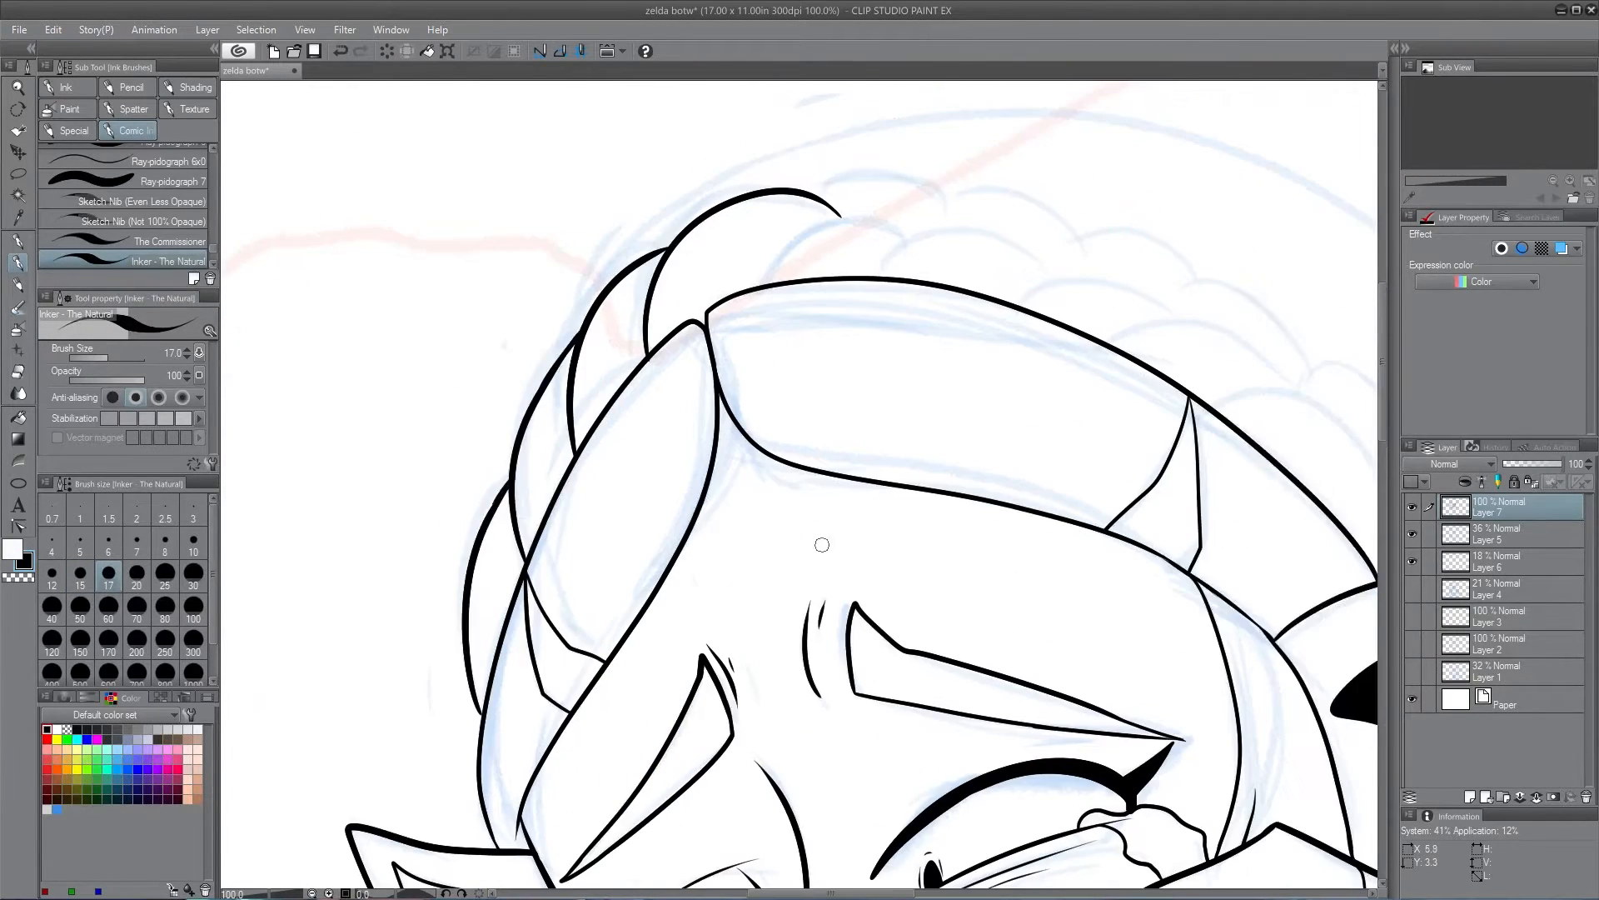
Ink the crying face, tears, open mouth, both fists, collar and sleeves while zoomed in
{"action": "key", "text": "ctrl++"}
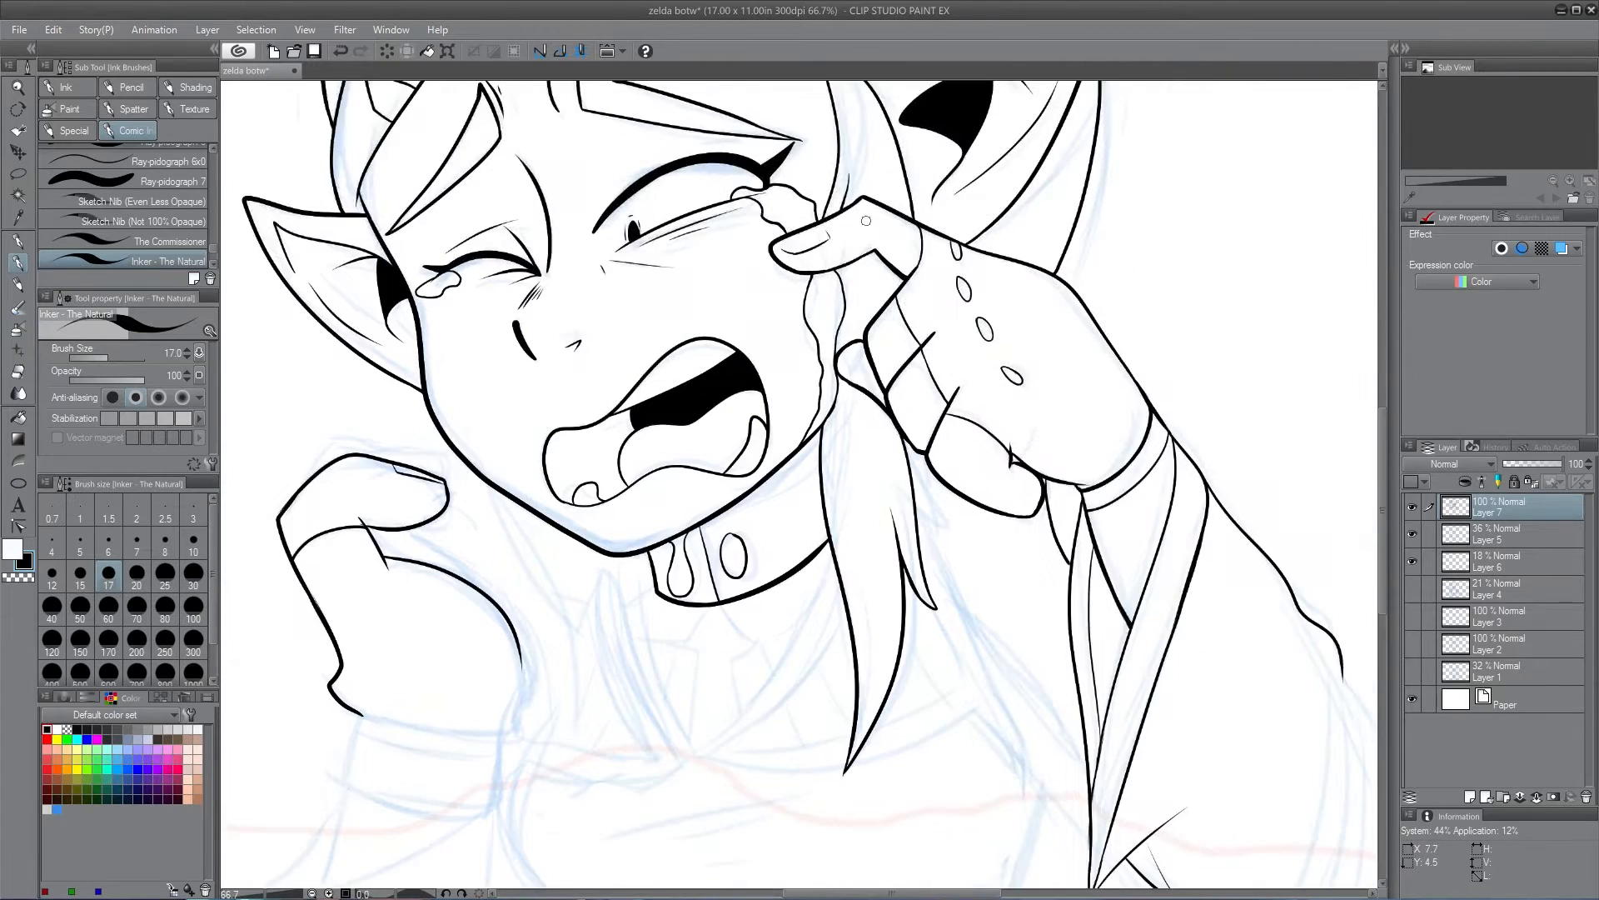
{"action": "scroll", "scroll_direction": "down", "scroll_amount": 3}
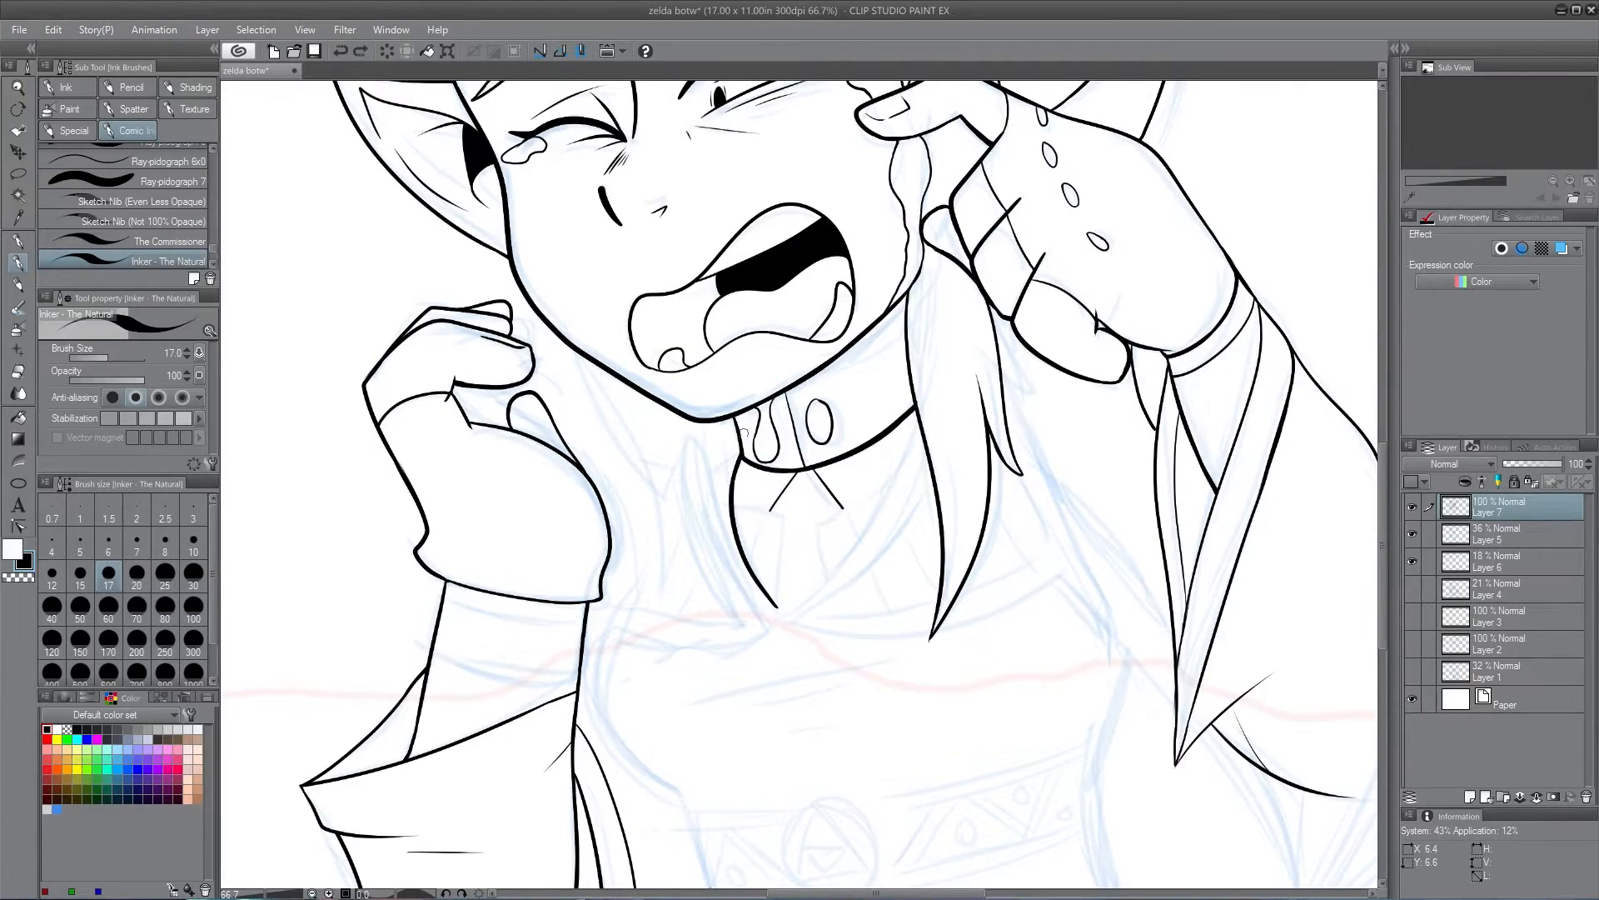
{"action": "scroll", "scroll_direction": "down", "scroll_amount": 3}
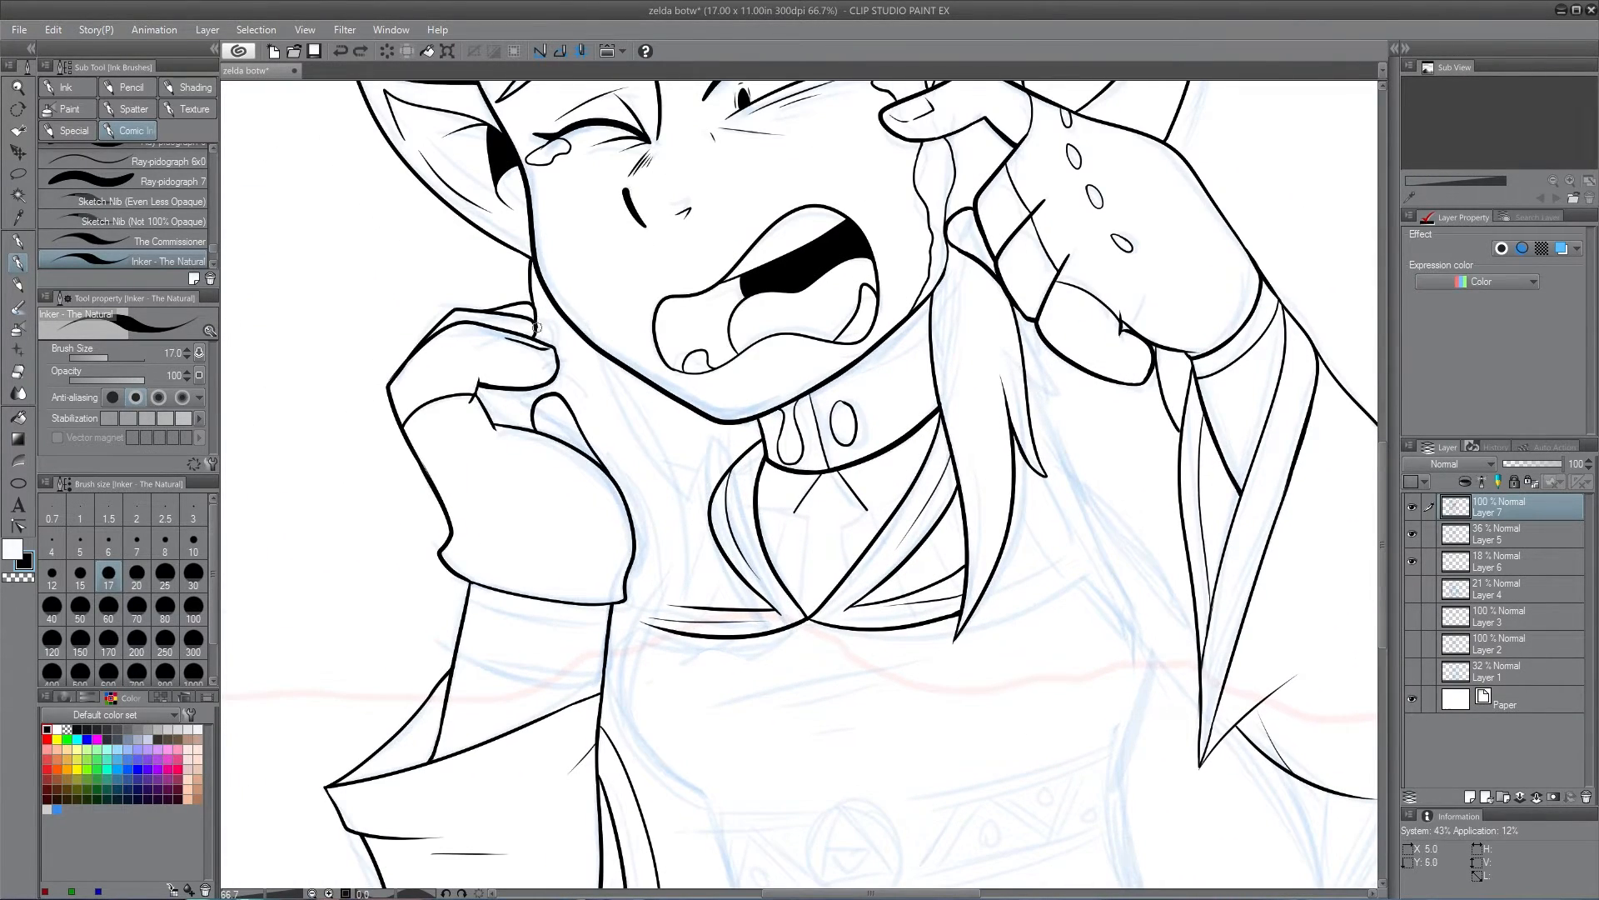
{"action": "scroll", "scroll_direction": "down", "scroll_amount": 3}
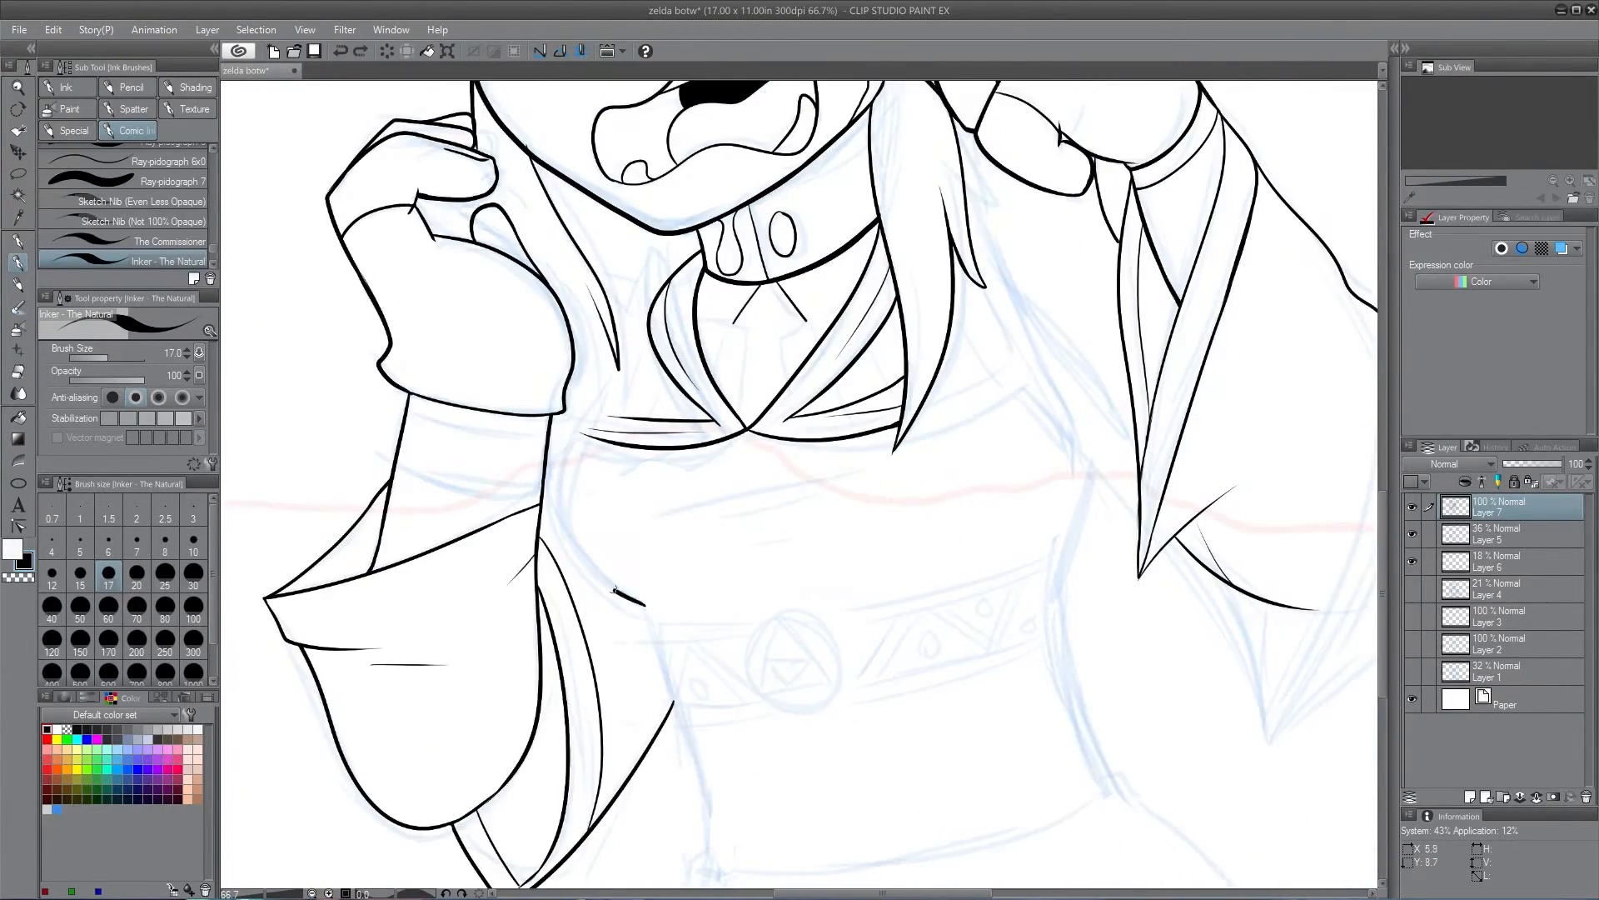
Ink the tunic front, waistband, round emblem and zigzag chest collar detail
{"action": "scroll", "scroll_direction": "down", "scroll_amount": 3}
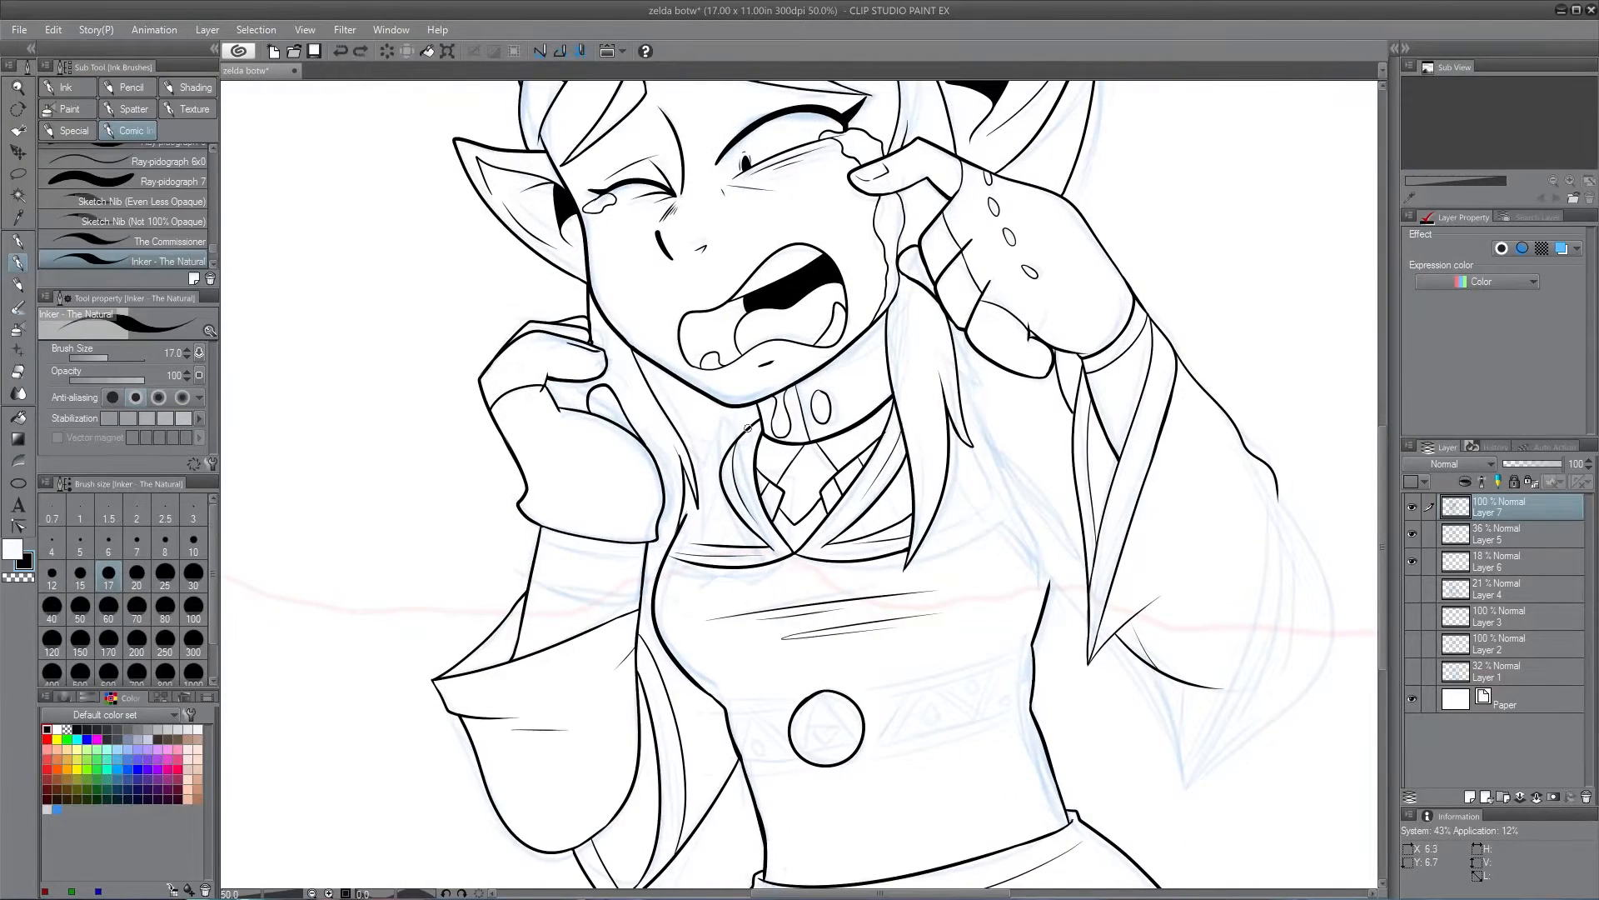
{"action": "scroll", "scroll_direction": "down", "scroll_amount": 3}
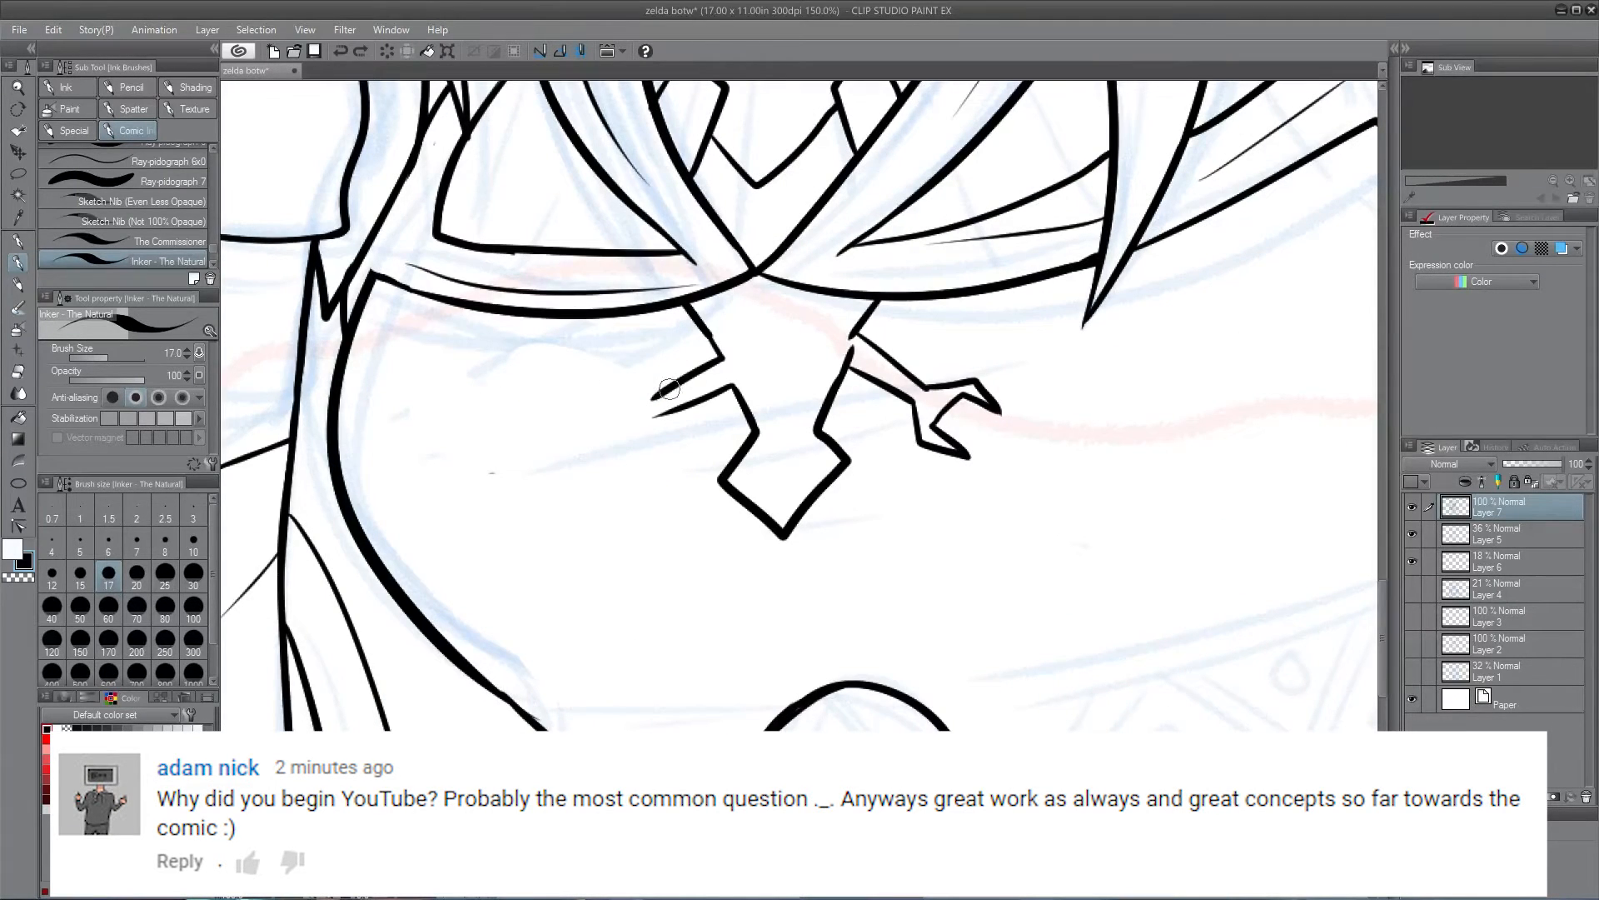
Ink the zig-zag chest collar, belt band, Triforce emblem and outer hair locks on Layer 7
{"action": "left_click_drag", "start_coordinate": [669, 389], "coordinate": [658, 448]}
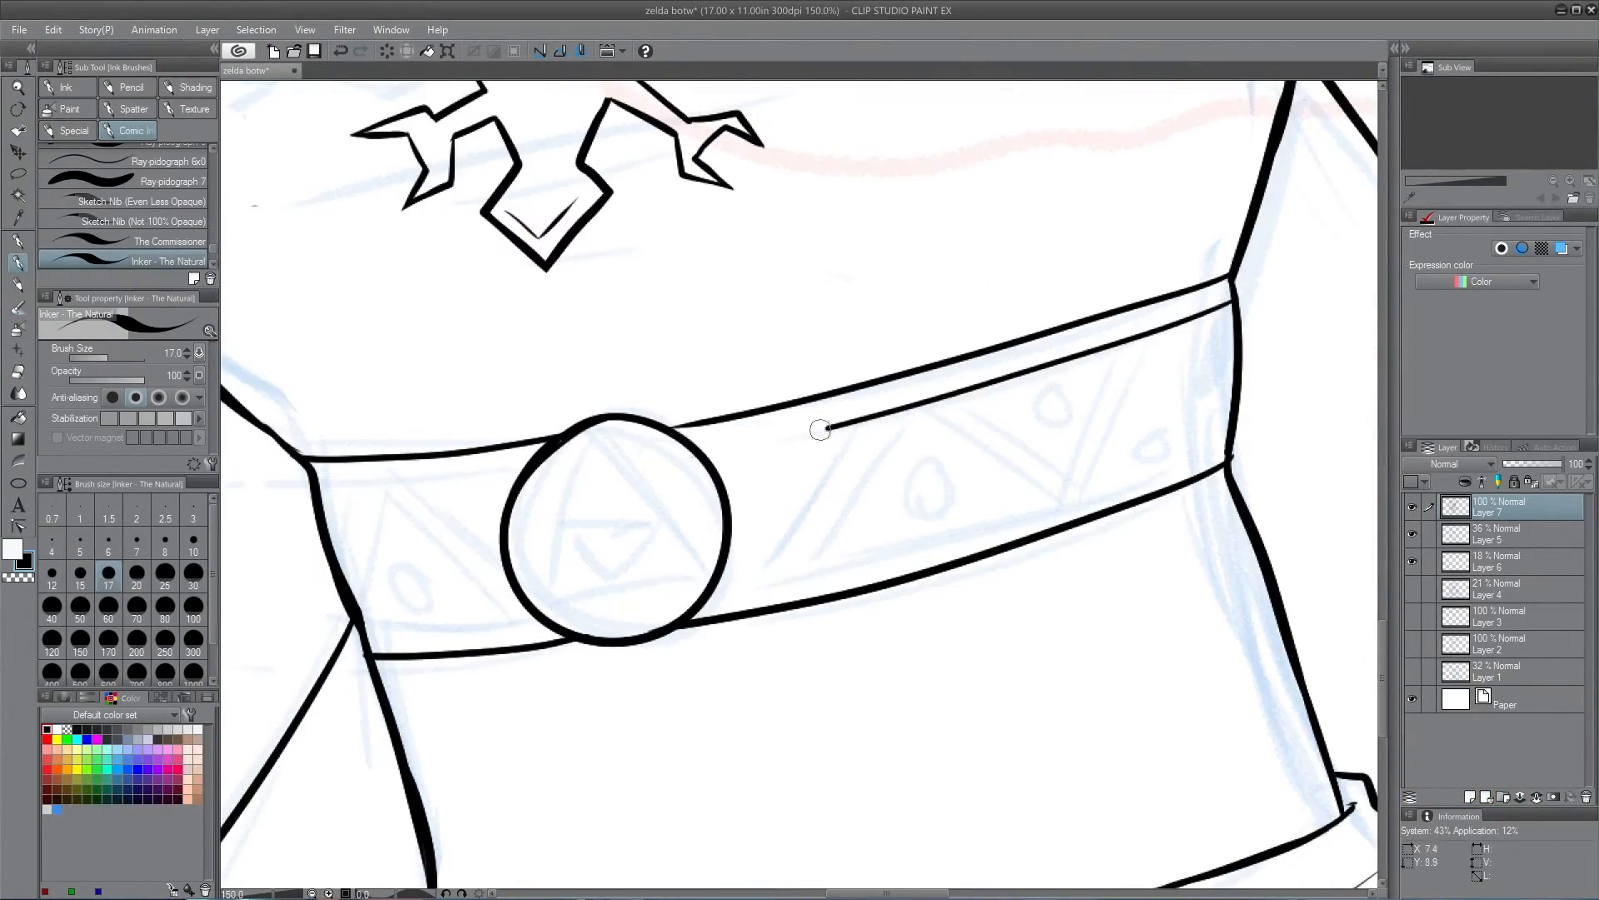
{"action": "left_click_drag", "start_coordinate": [703, 448], "coordinate": [1214, 448]}
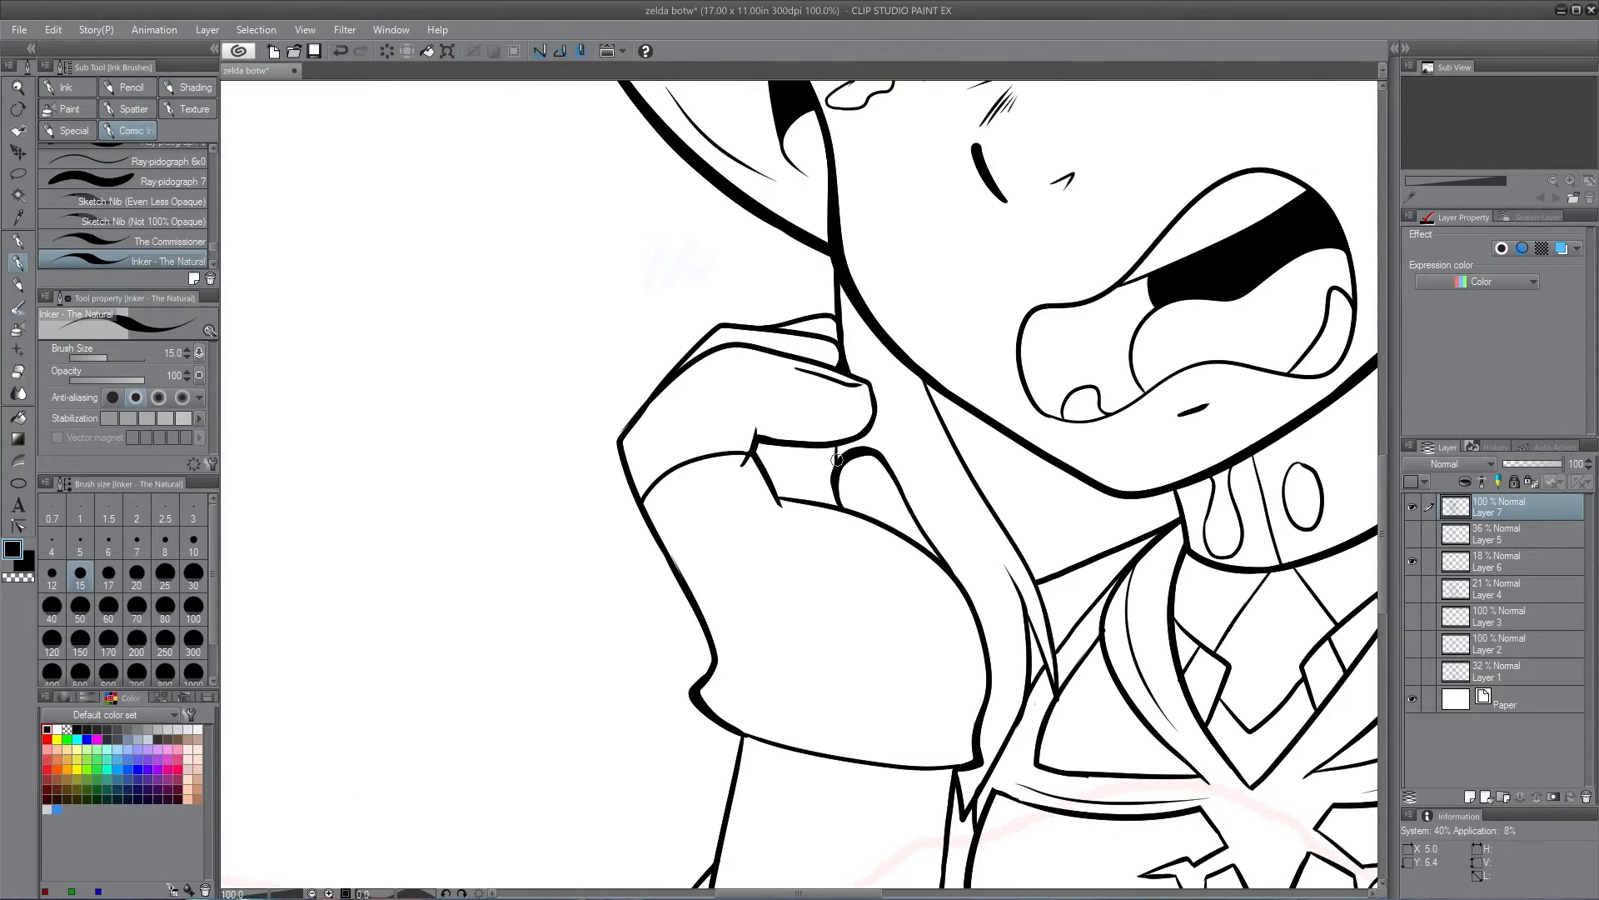
{"action": "scroll", "scroll_direction": "down", "scroll_amount": 3}
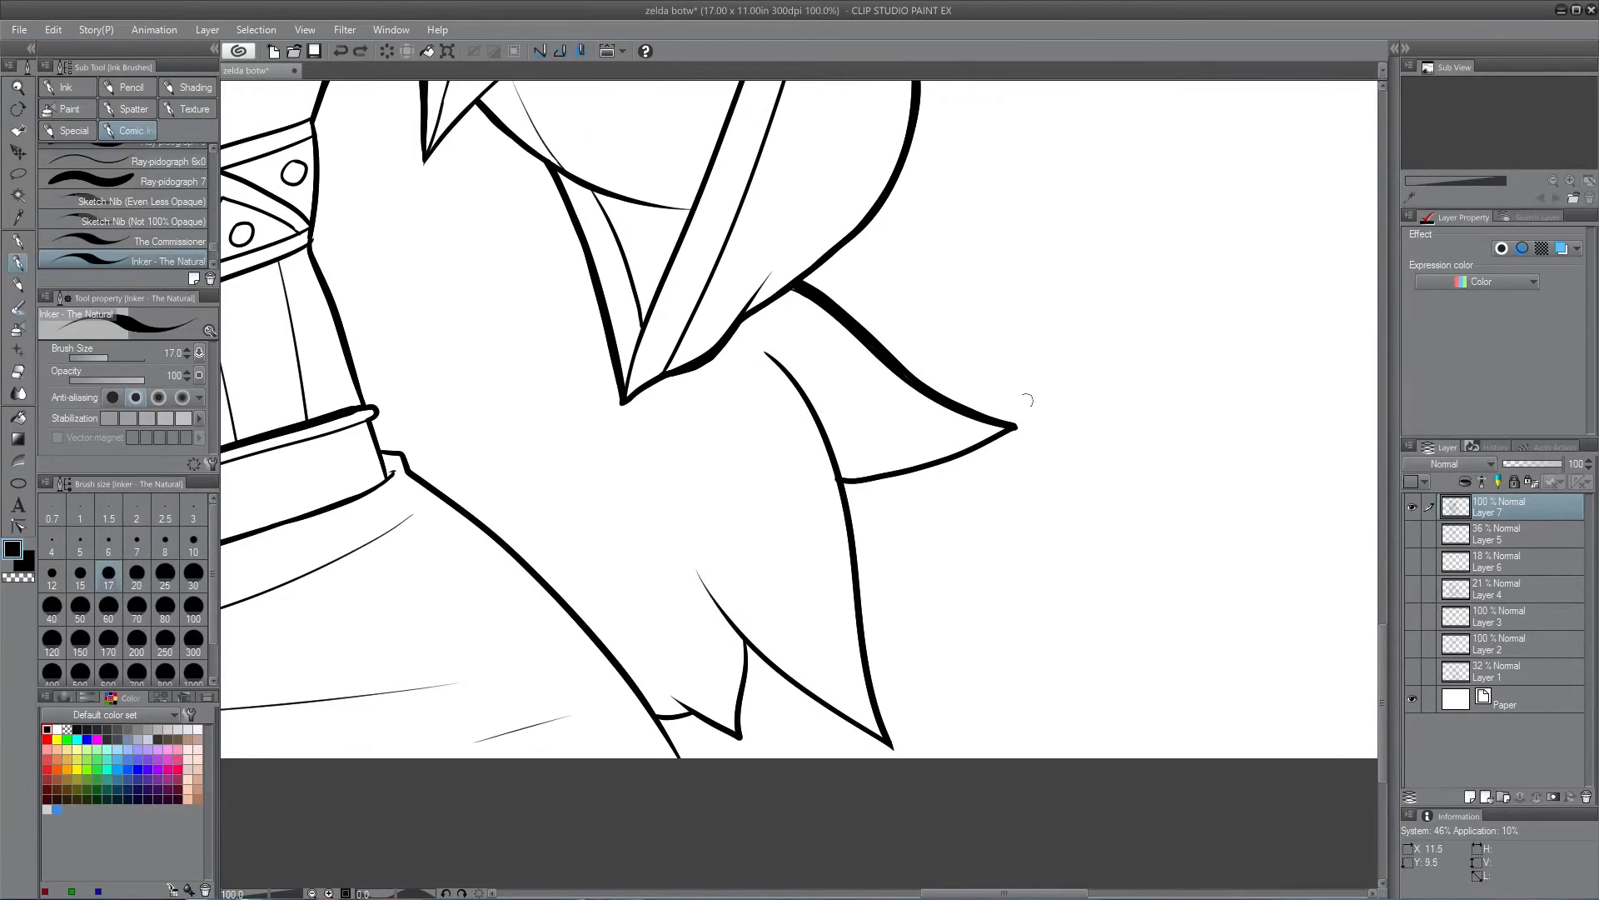
{"action": "scroll", "scroll_direction": "down", "scroll_amount": 3}
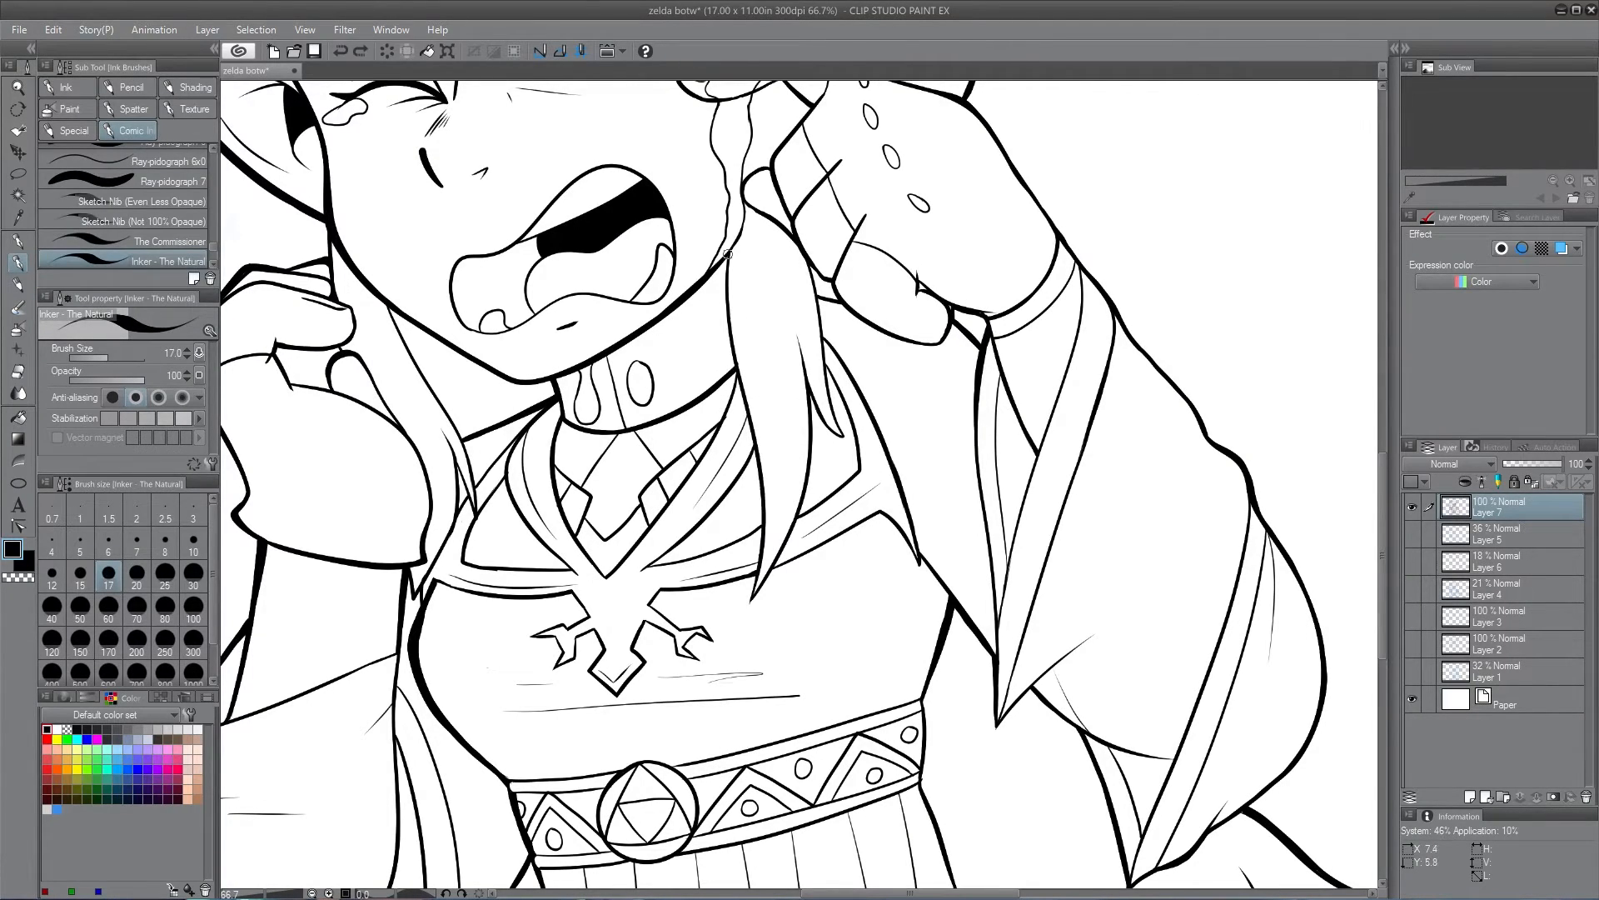
Fill flat colours: yellow hair, skin tone, brown gloves, blue and cream clothing, amber background
{"action": "left_click_drag", "start_coordinate": [730, 254], "coordinate": [750, 607]}
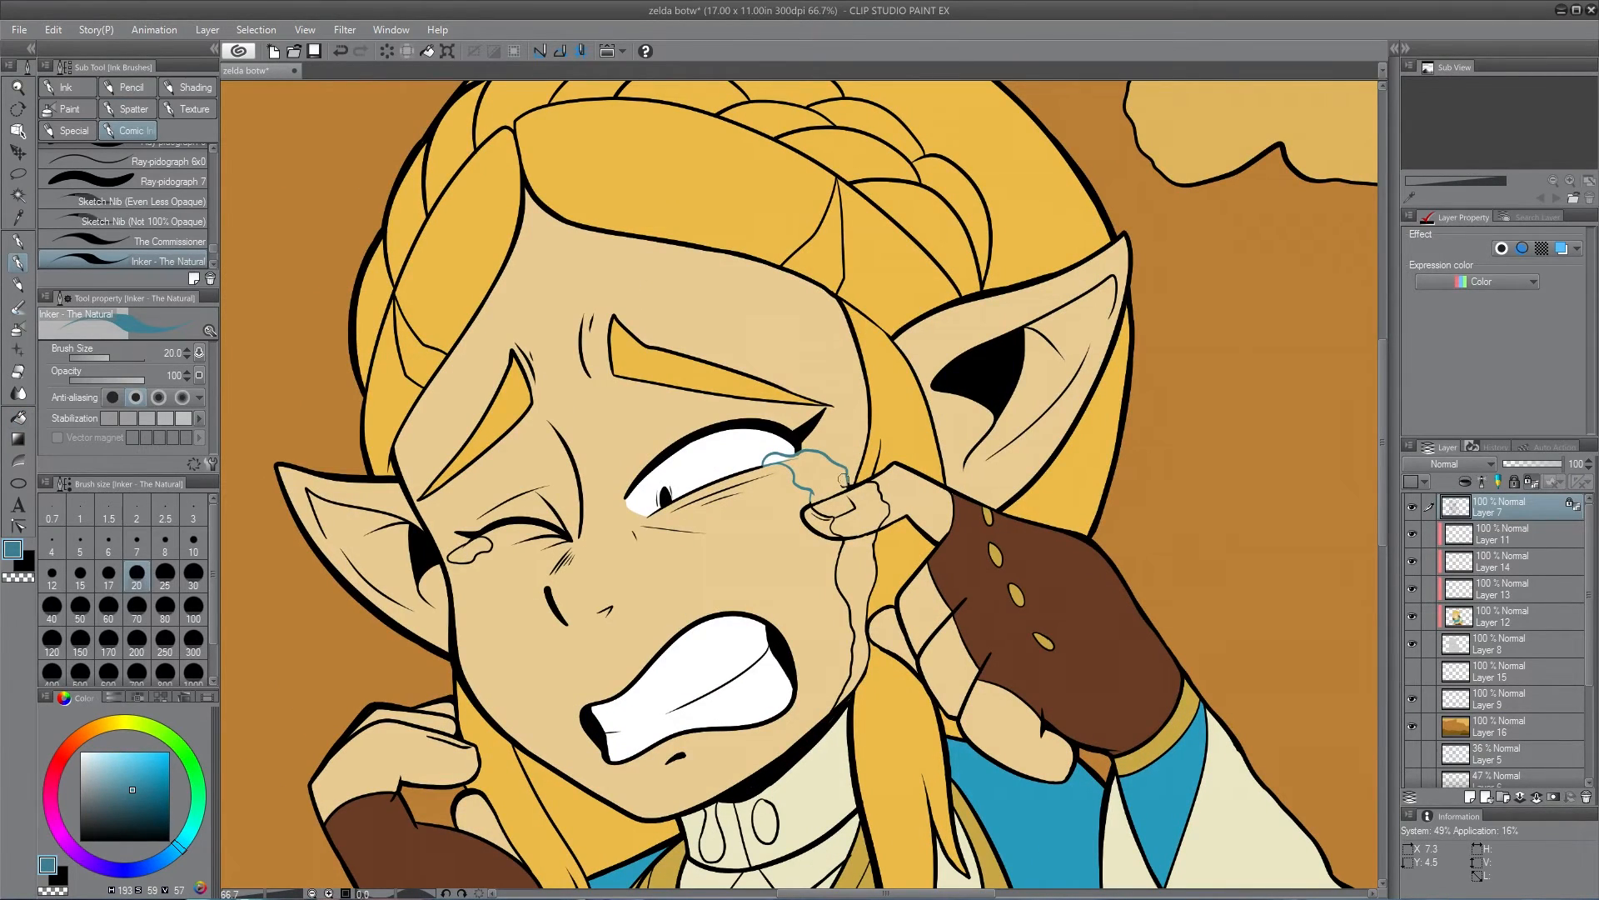
Set the tears layer to Hard light at 49% opacity so the tears glow translucent teal
{"action": "left_click_drag", "start_coordinate": [832, 480], "coordinate": [846, 668]}
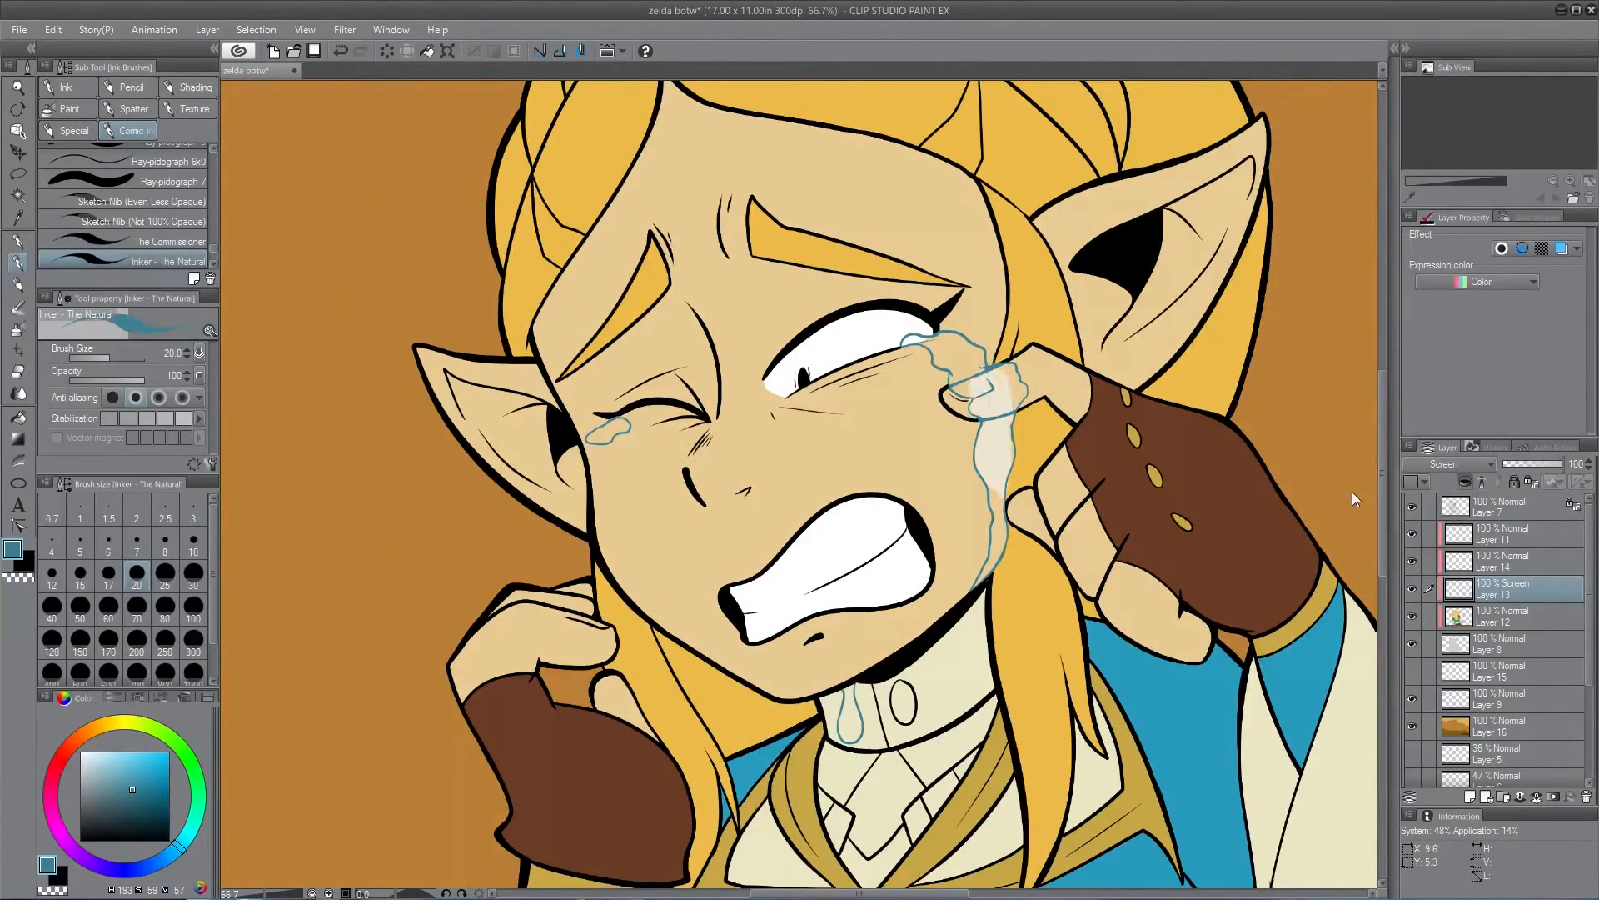
{"action": "left_click", "coordinate": [1446, 463]}
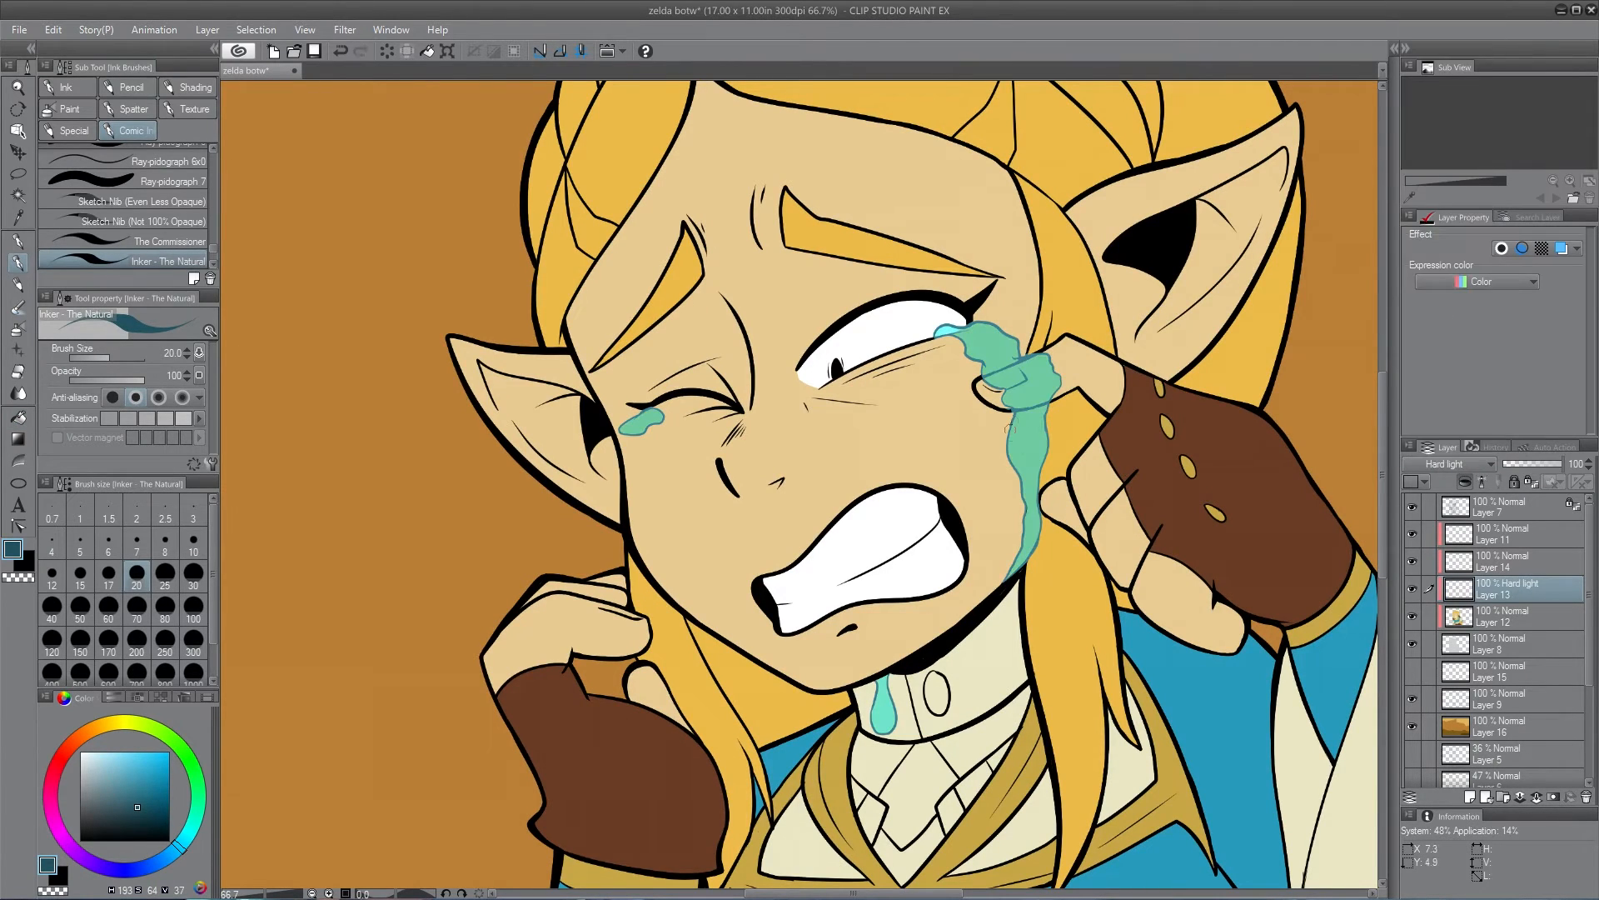
{"action": "left_click", "coordinate": [1453, 465]}
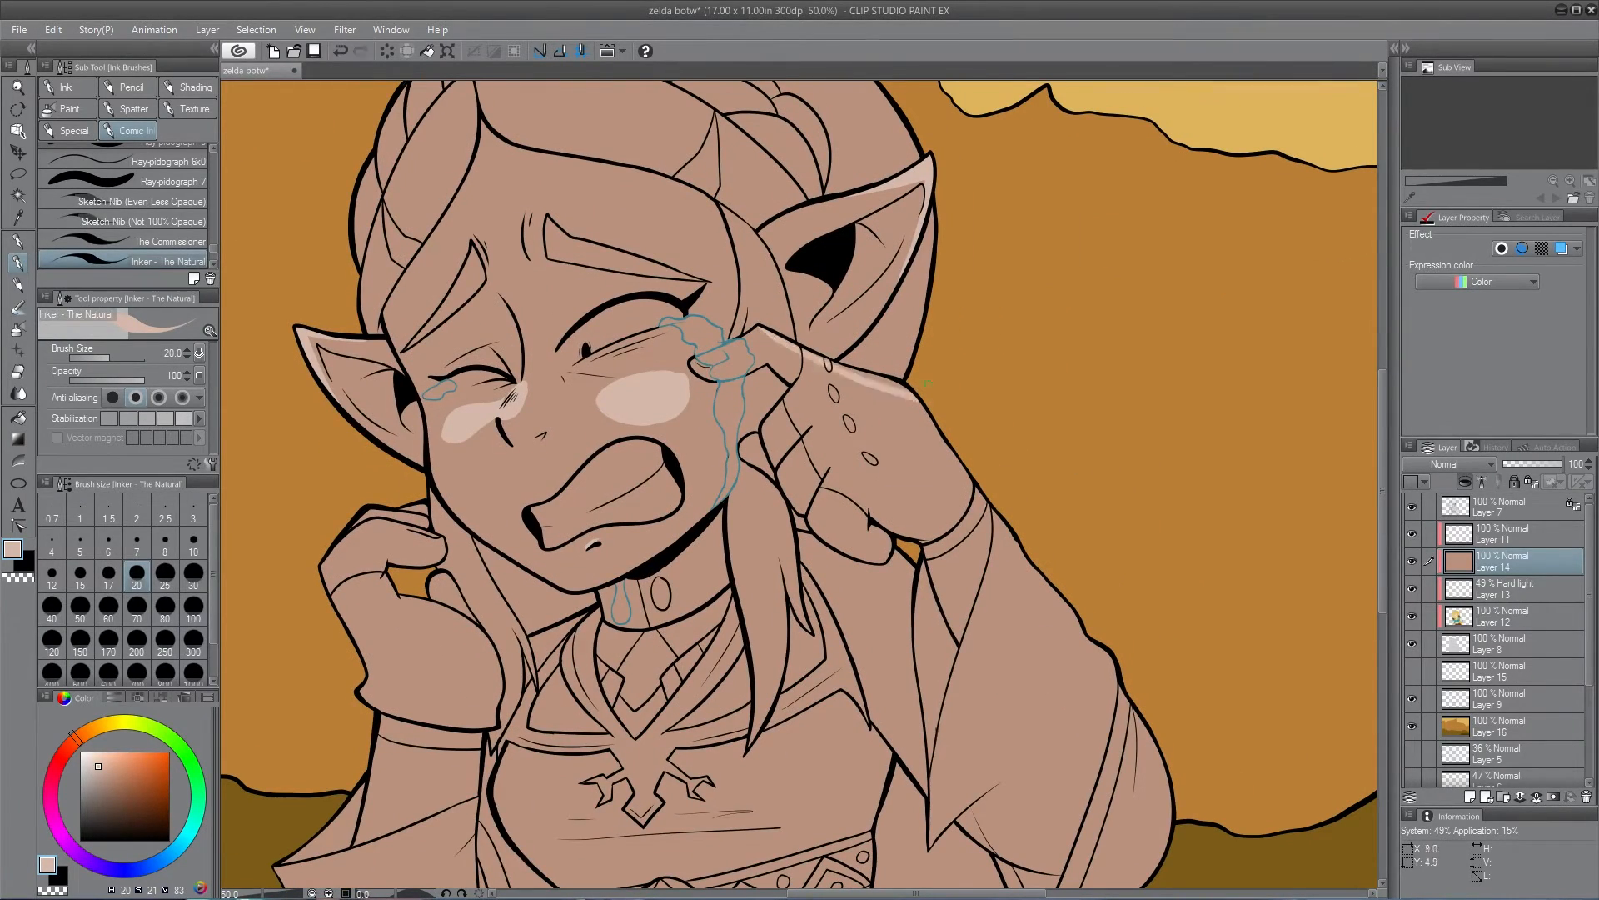
Paint a darker nose shadow on Layer 14 and trigger Cut with layer
{"action": "scroll", "scroll_direction": "down", "scroll_amount": 3}
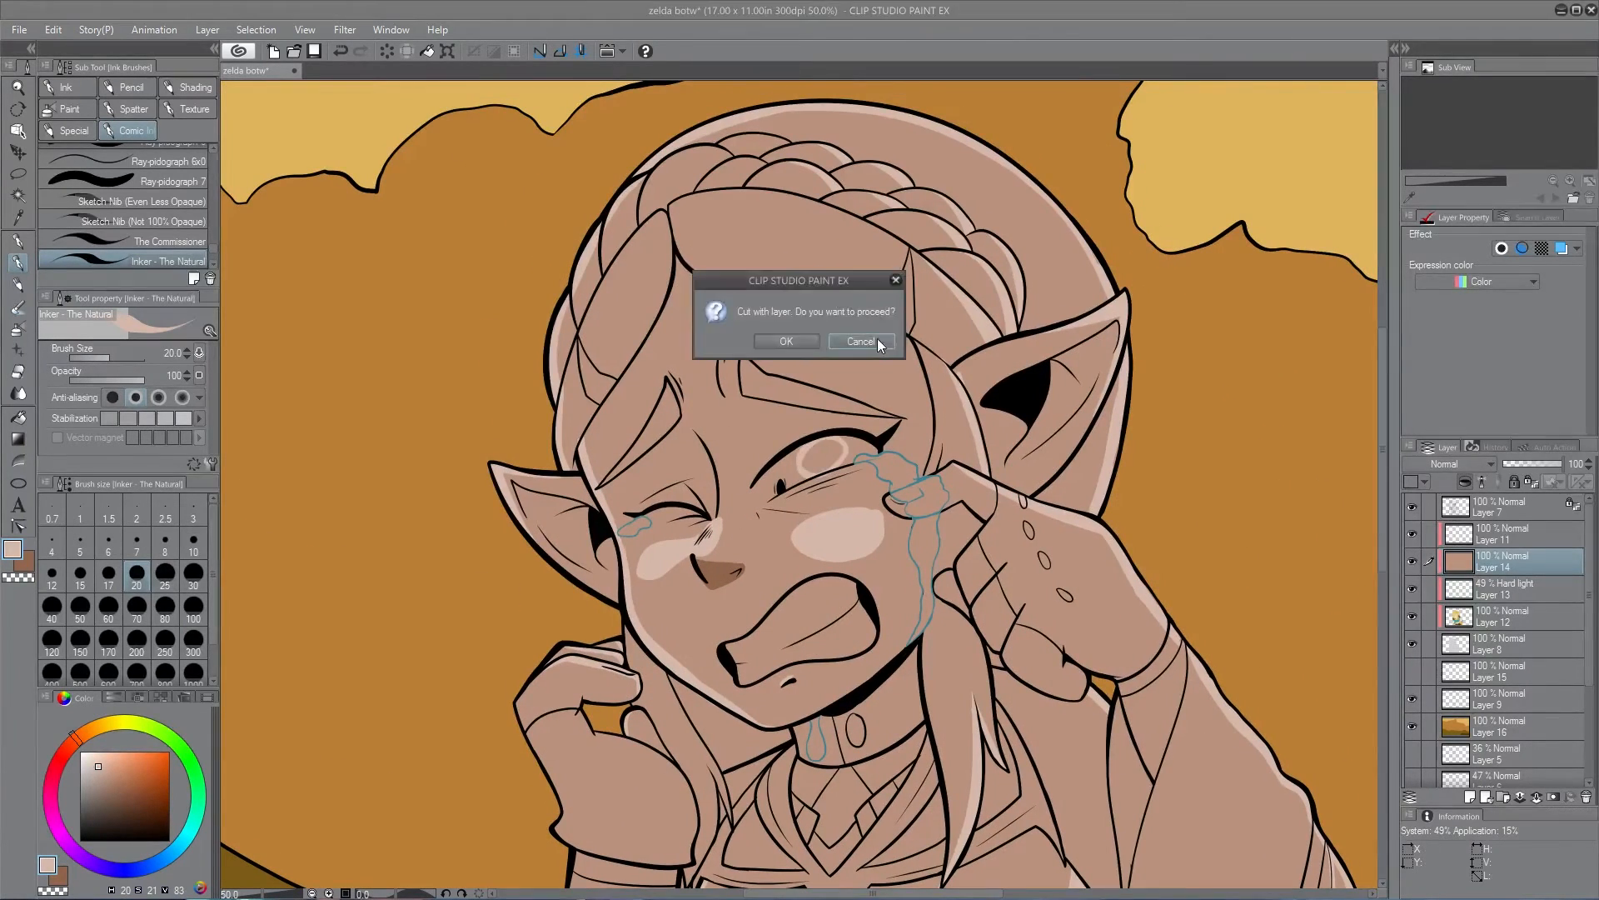
Cancel the cut dialog, finish Multiply and Glow shading, and pick the Turnip pen for white lettering
{"action": "left_click", "coordinate": [859, 340]}
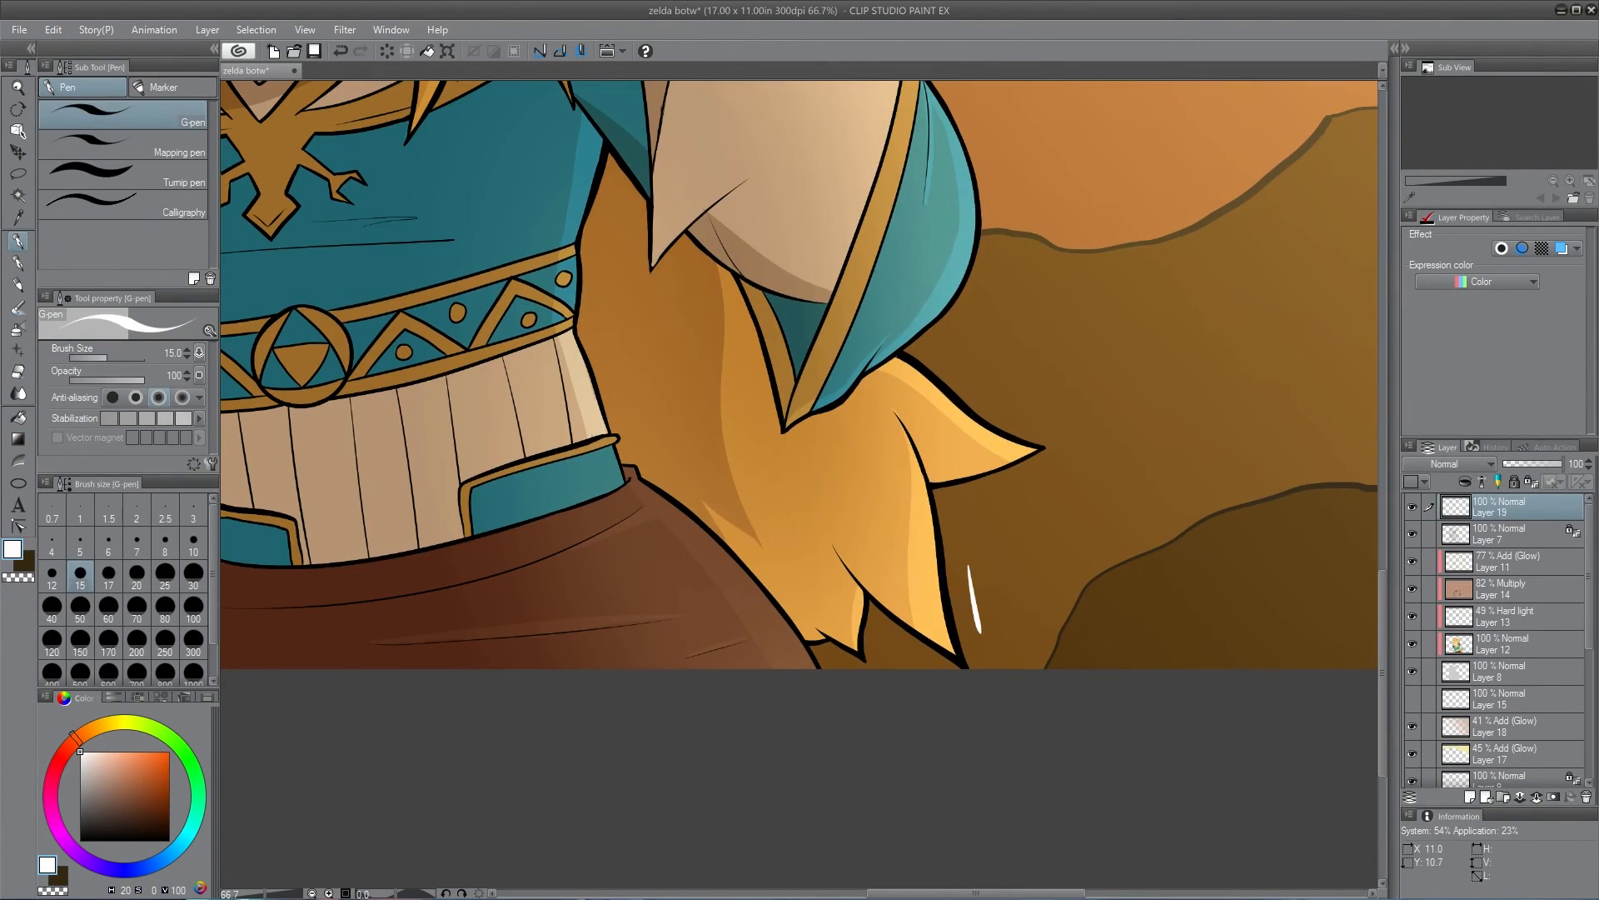
{"action": "left_click", "coordinate": [185, 181]}
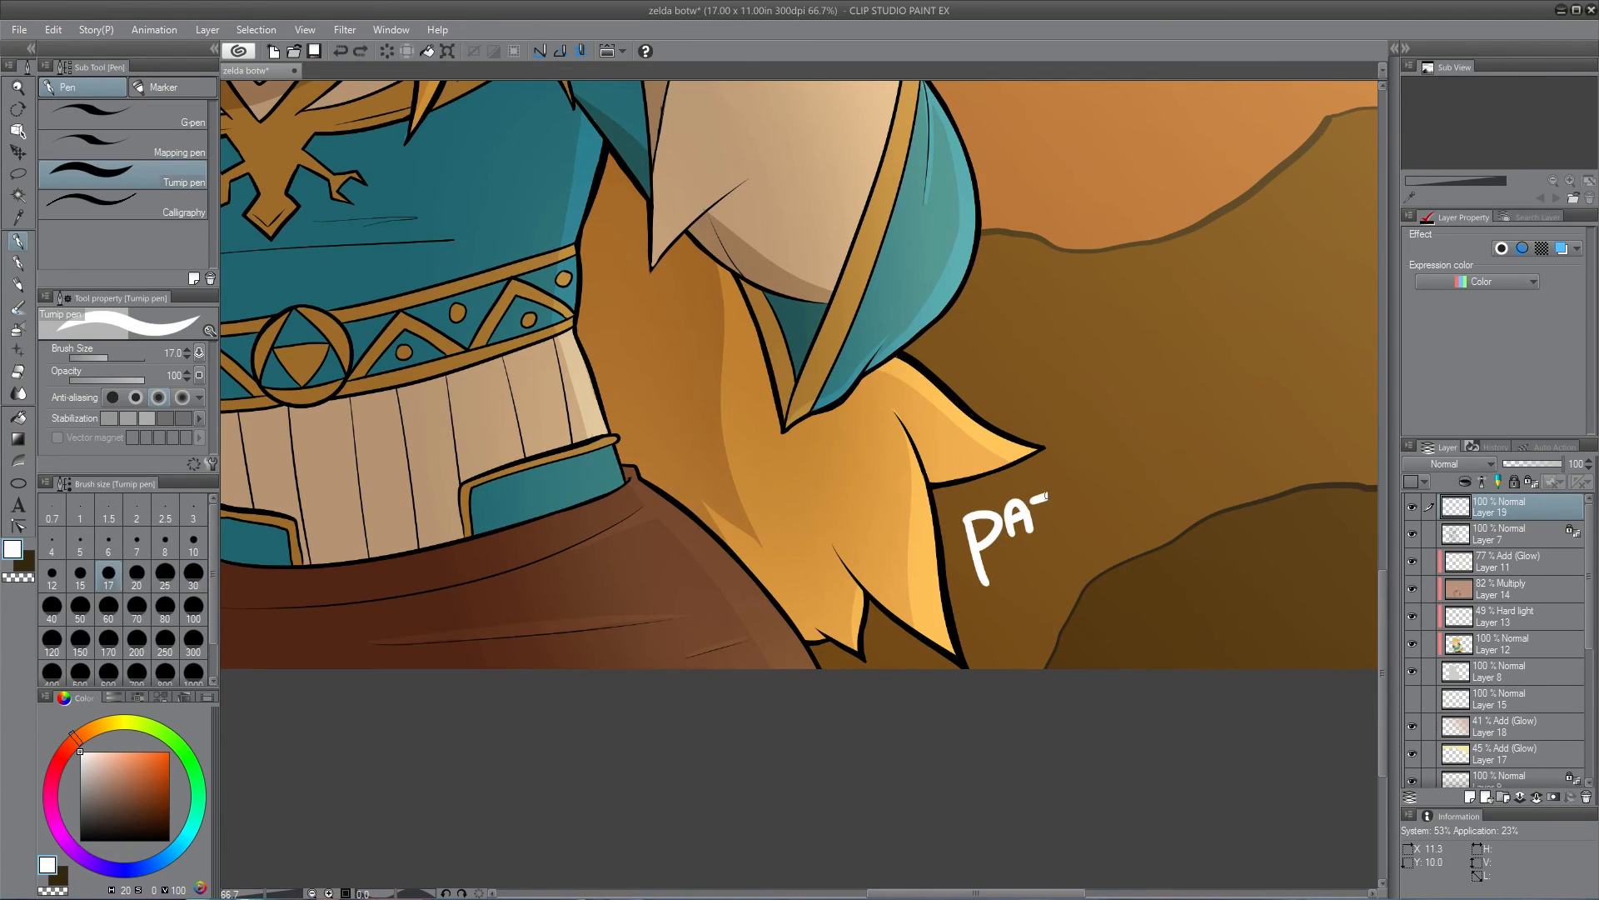